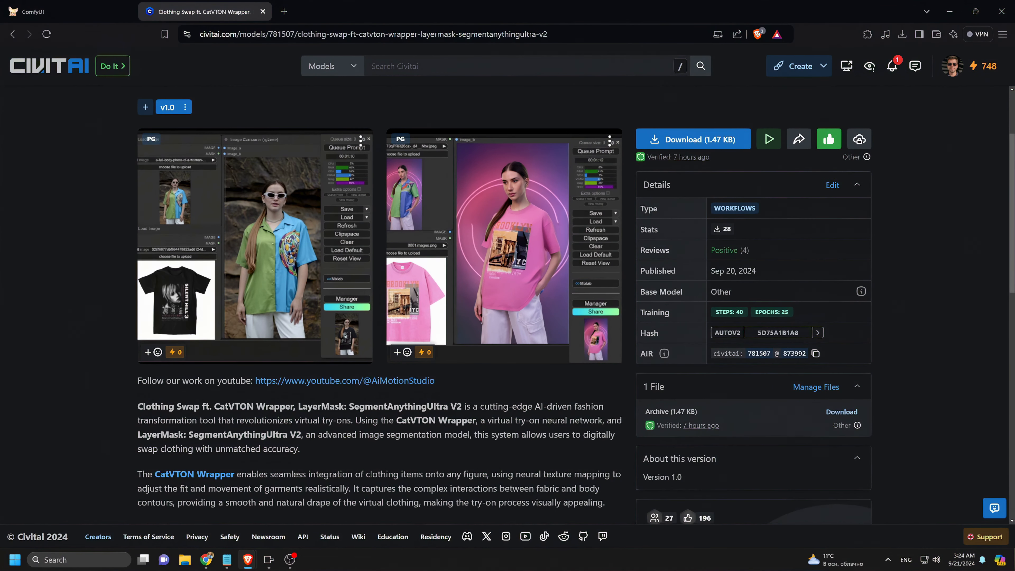
- Check the woman and pink t-shirt Load Image nodes and queue the clothing-swap generation
click(52, 11)
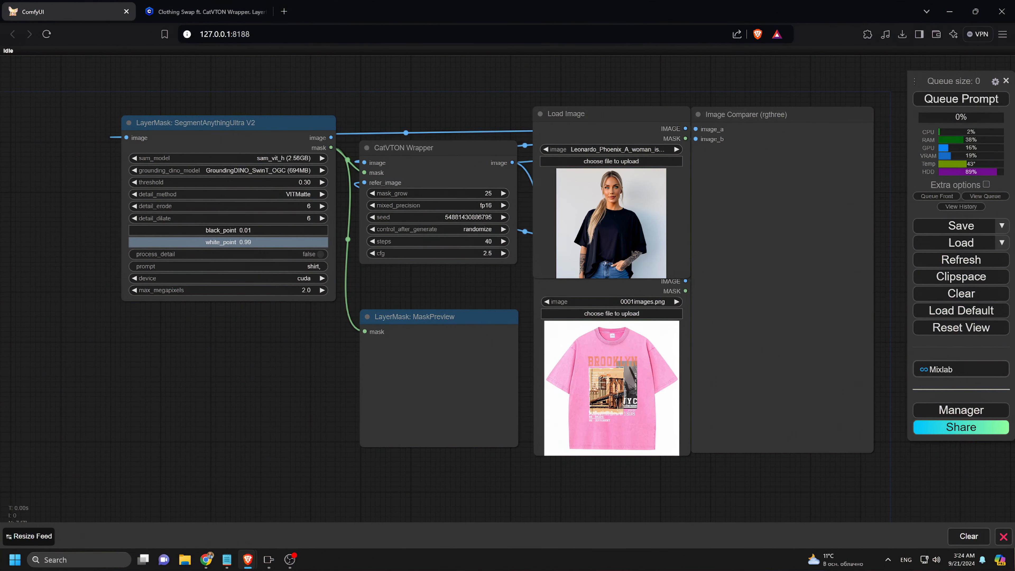
click(610, 161)
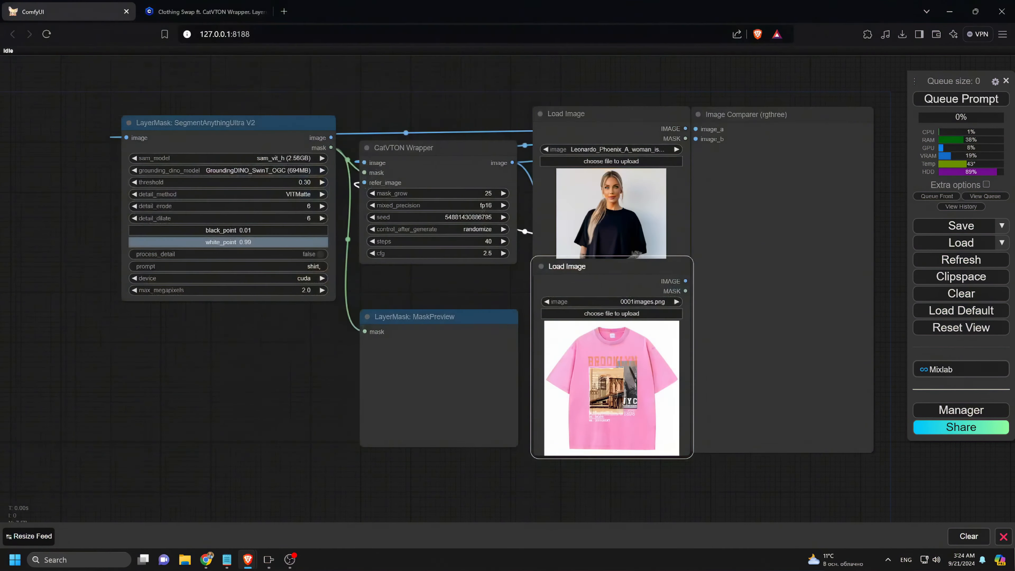
click(960, 99)
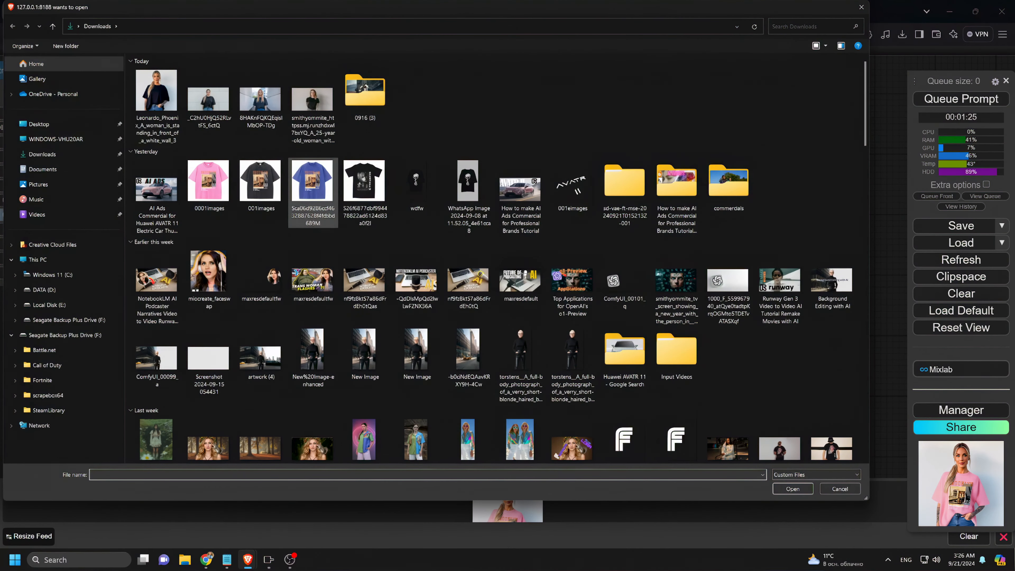
- Load the black Silent Hill 3 t-shirt as the garment image and queue a new generation
click(793, 489)
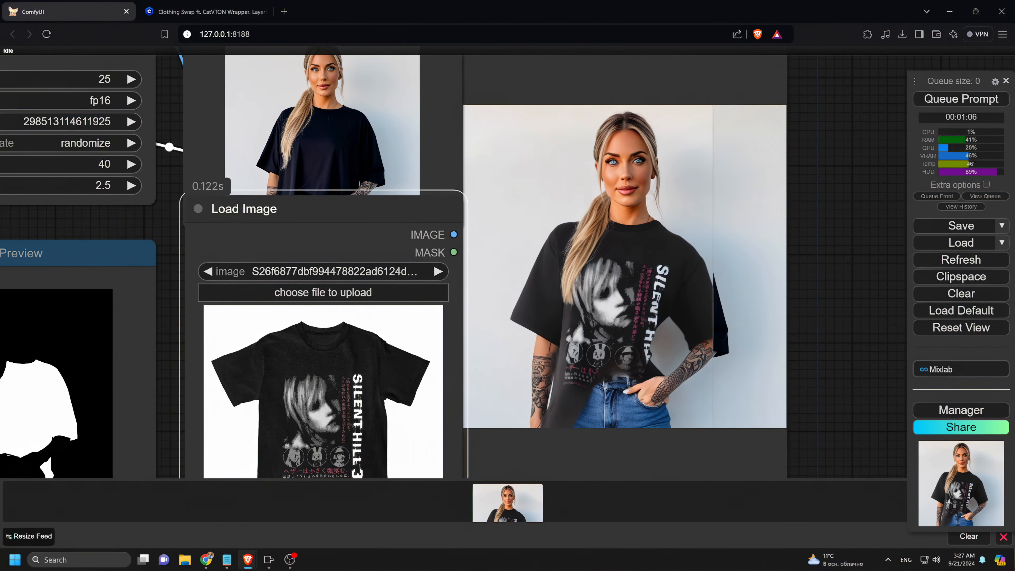
click(322, 293)
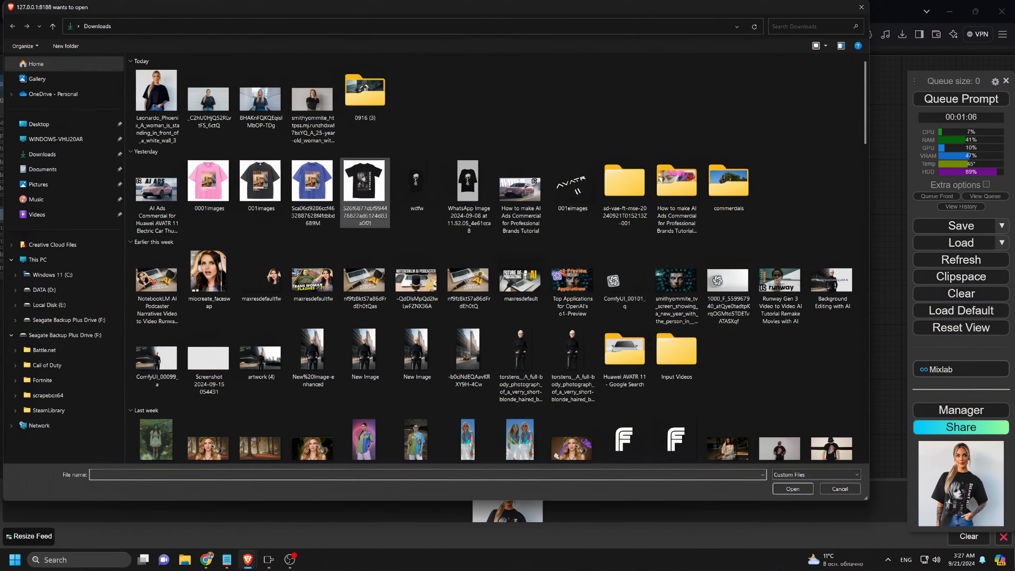
click(792, 489)
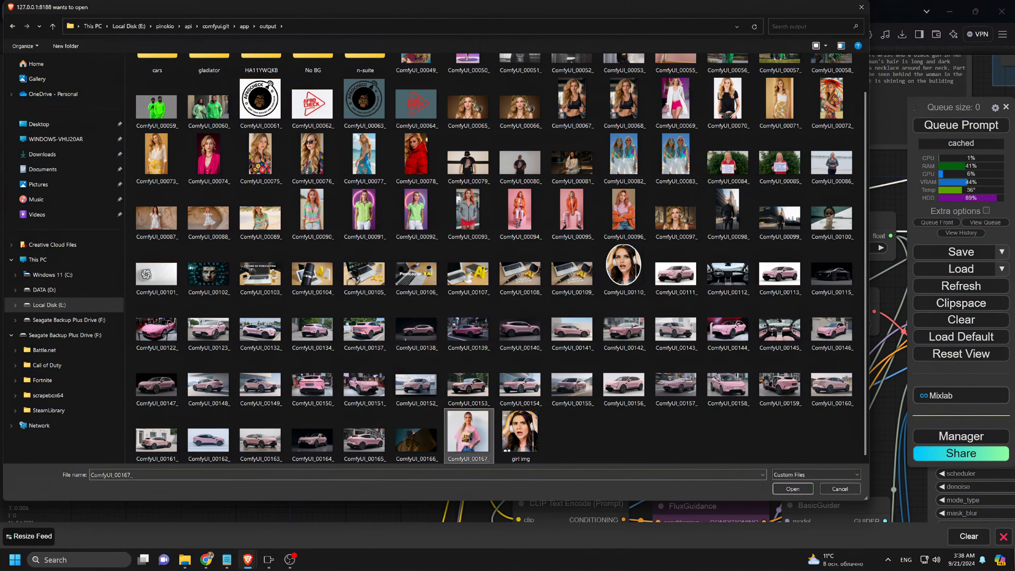
- Load ComfyUI_00167_.png from the output folder into the upscale workflow and queue it
click(792, 489)
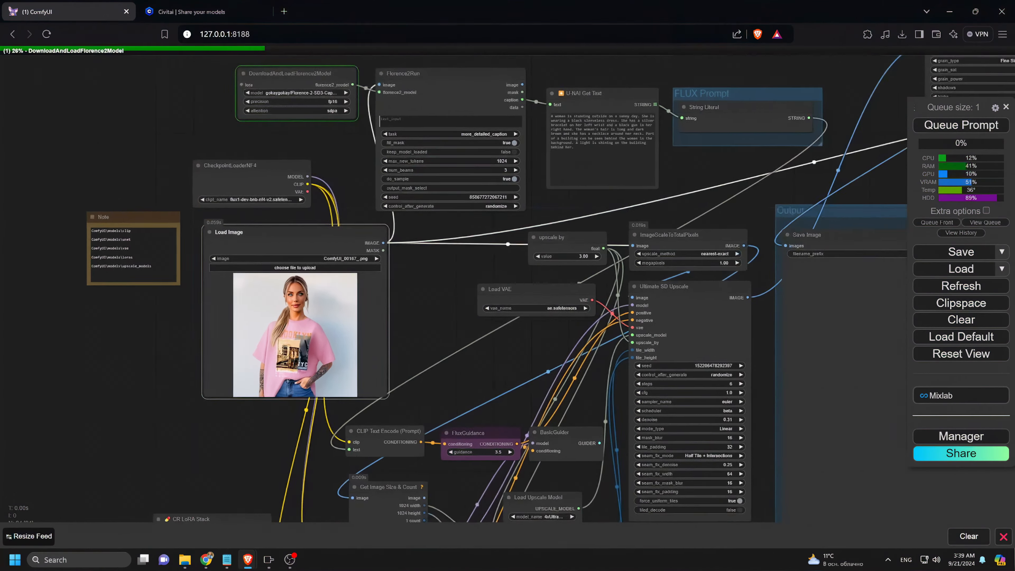
click(205, 12)
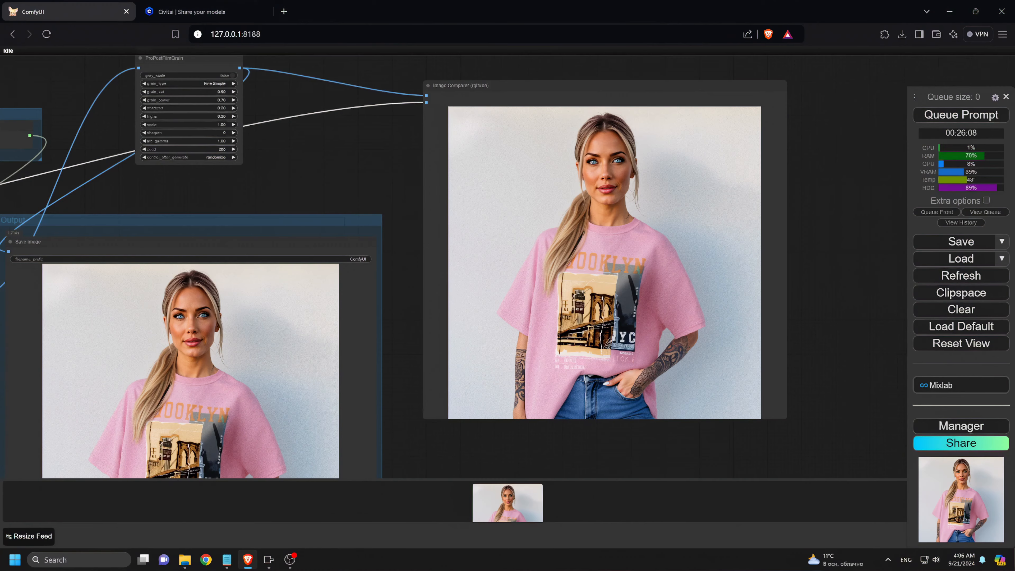
click(961, 410)
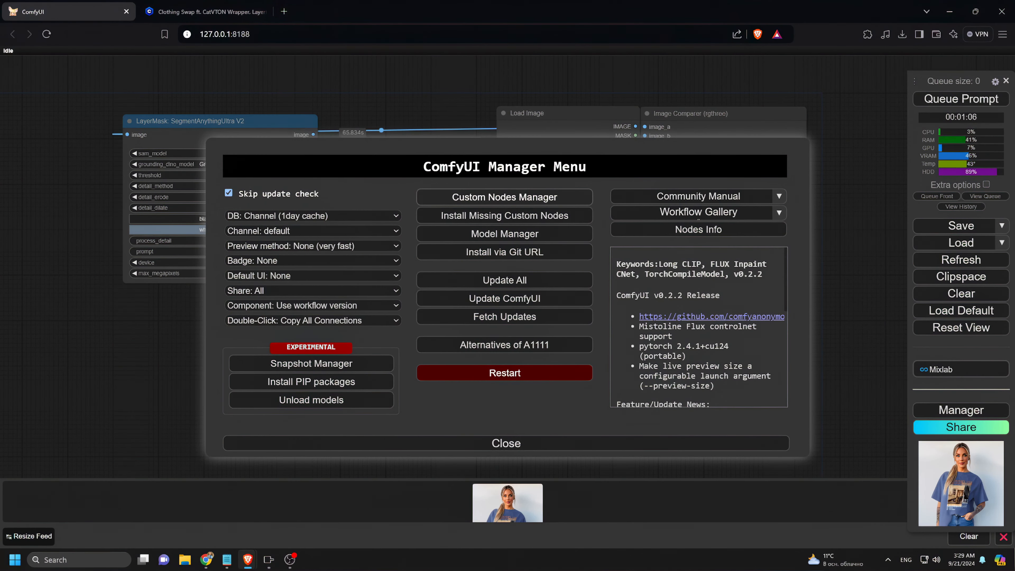
- Filter the Custom Nodes Manager's installed list for 'layer' to confirm the Layer Style nodes
click(505, 197)
text(laye)
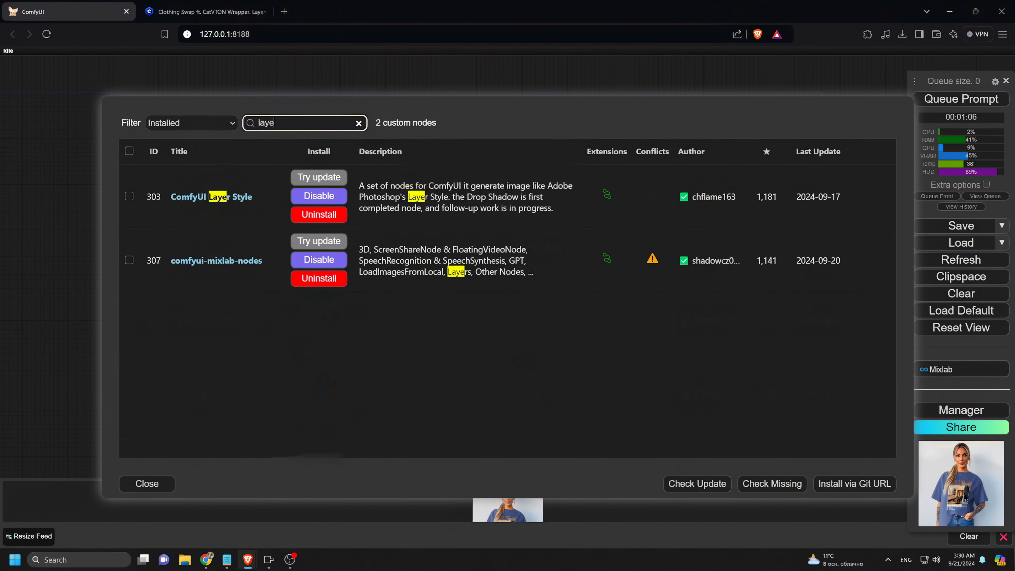
text(r)
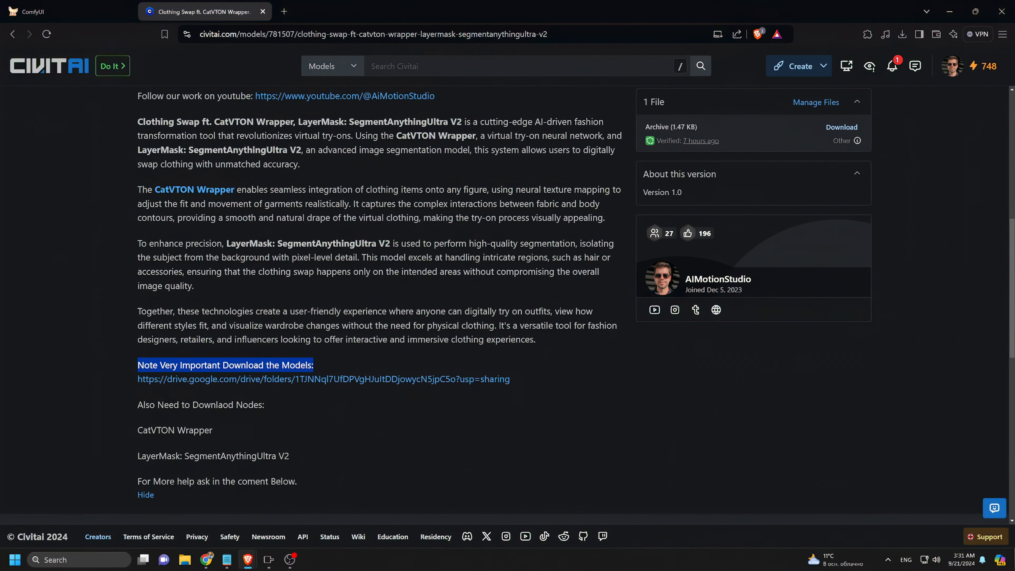
mouse_move(323, 379)
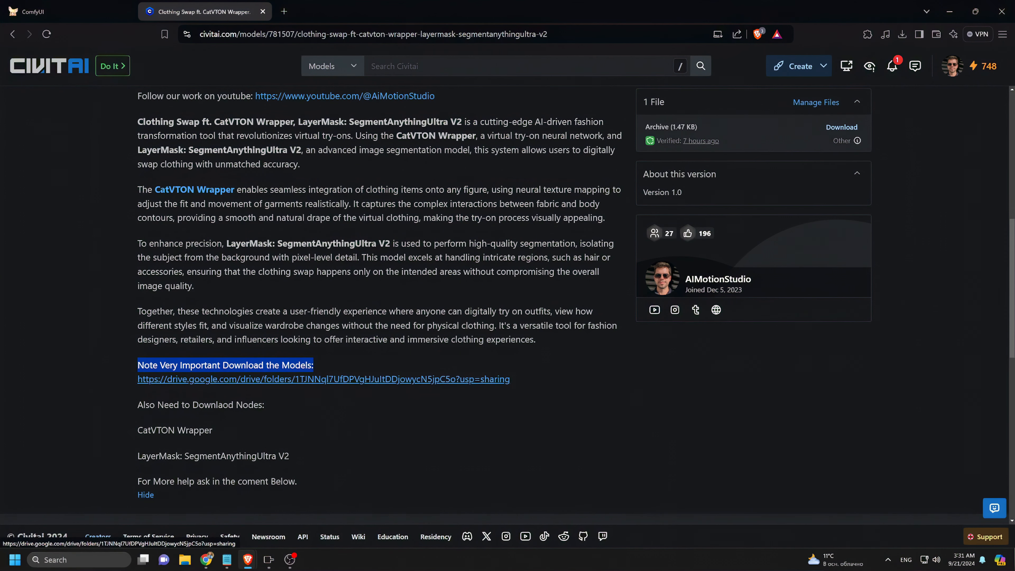
- Follow the Civitai page's Google Drive link to the shared CatVTON model folder
click(323, 379)
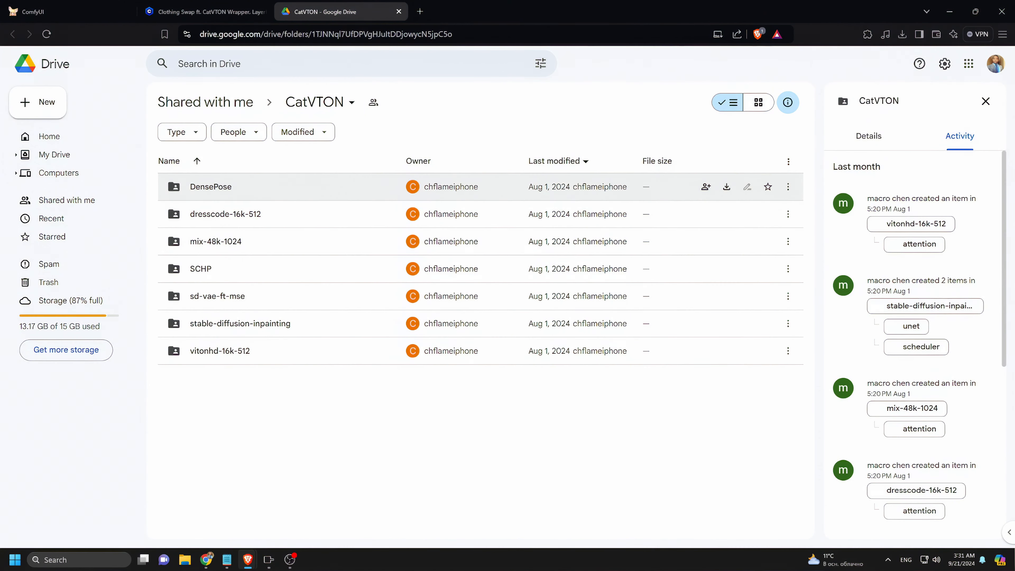
mouse_move(225, 214)
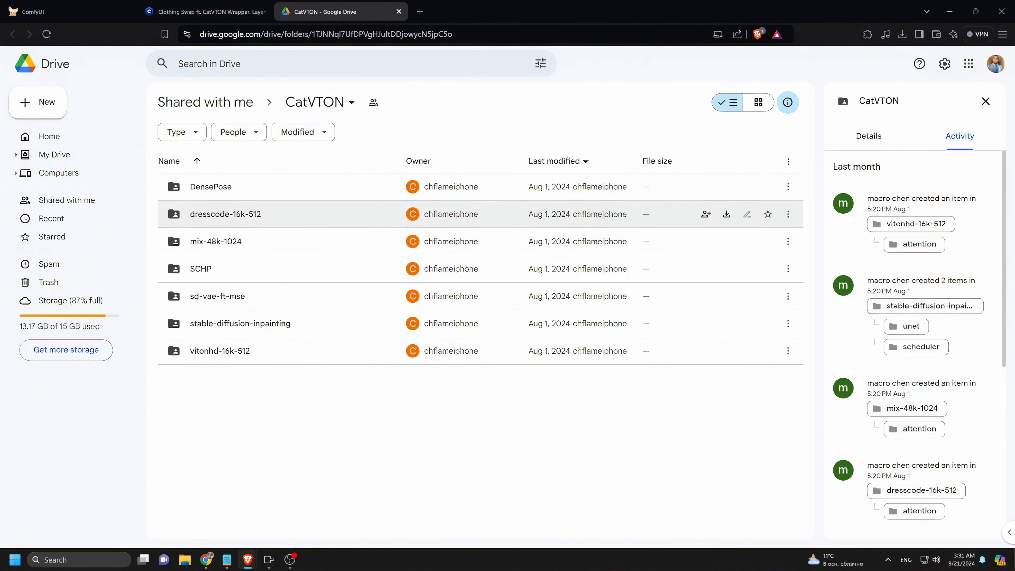
mouse_move(216, 296)
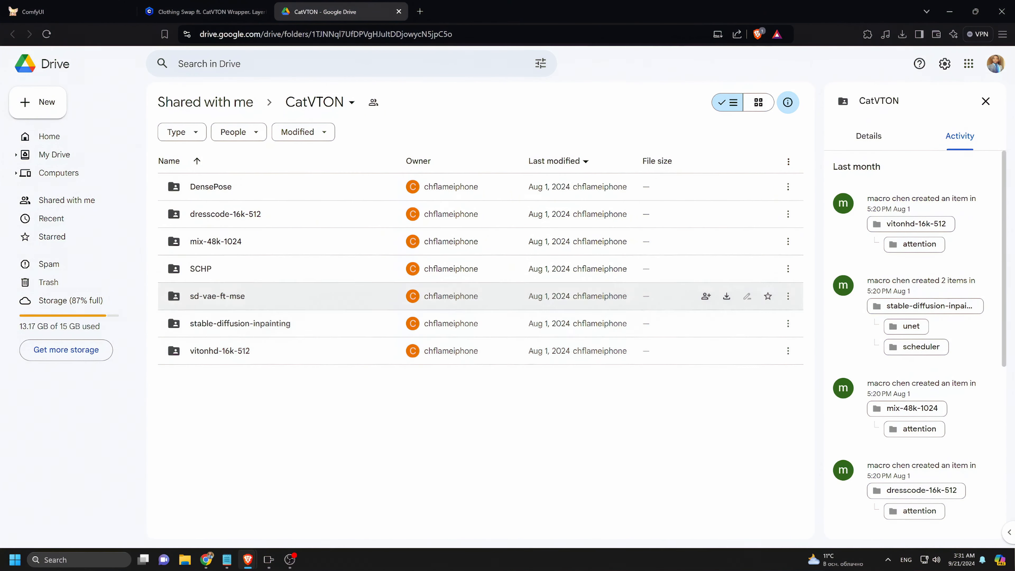
mouse_move(479, 402)
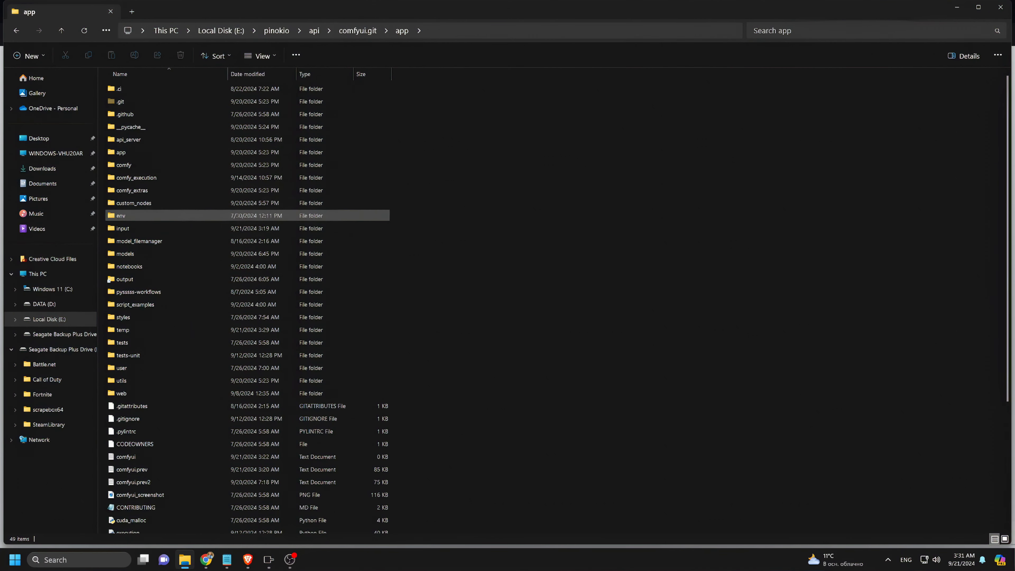
- Browse models\CatVTON locally, checking the dresscode-16k-512 and DensePose subfolders
double_click(125, 254)
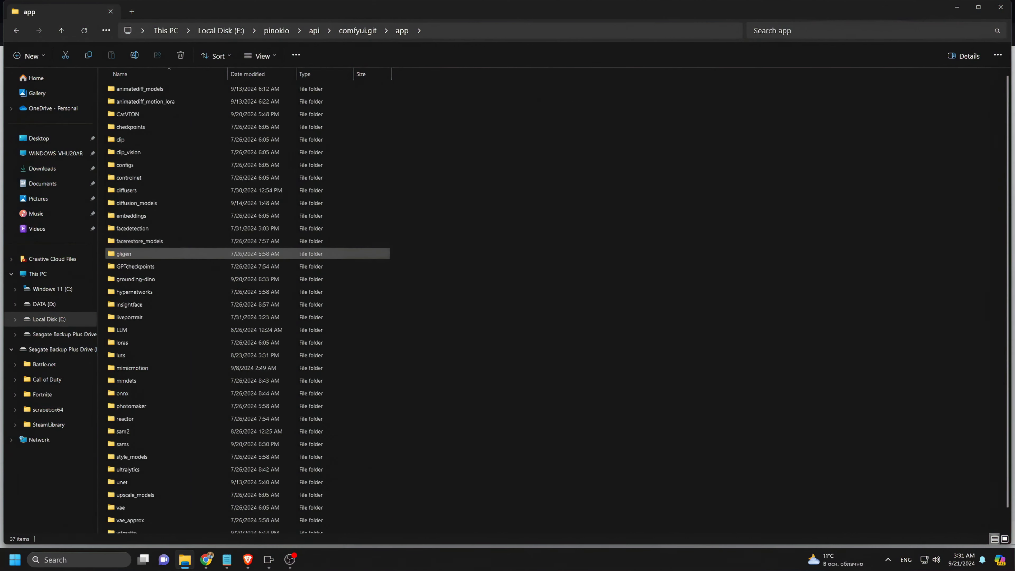
double_click(127, 114)
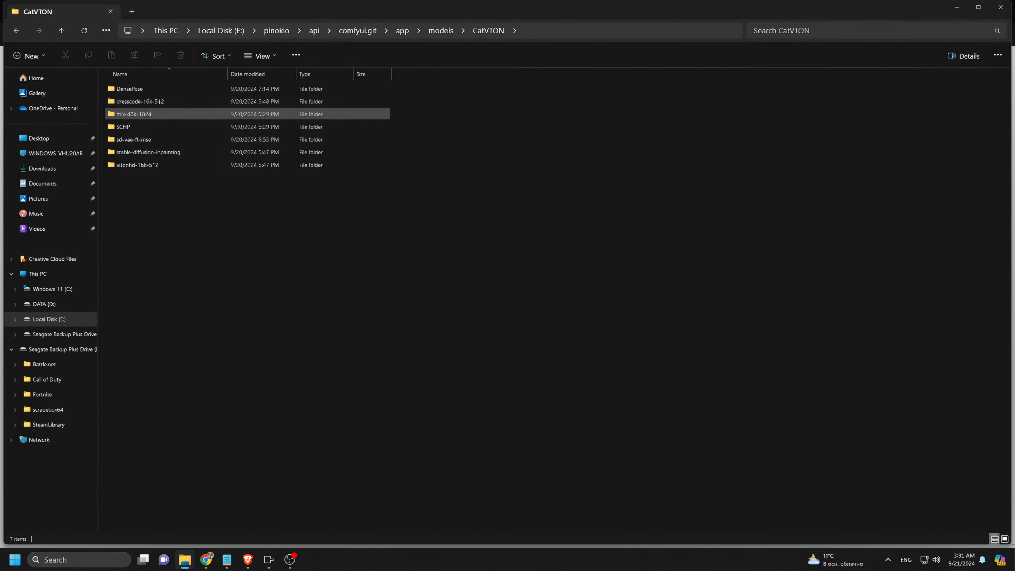
click(139, 101)
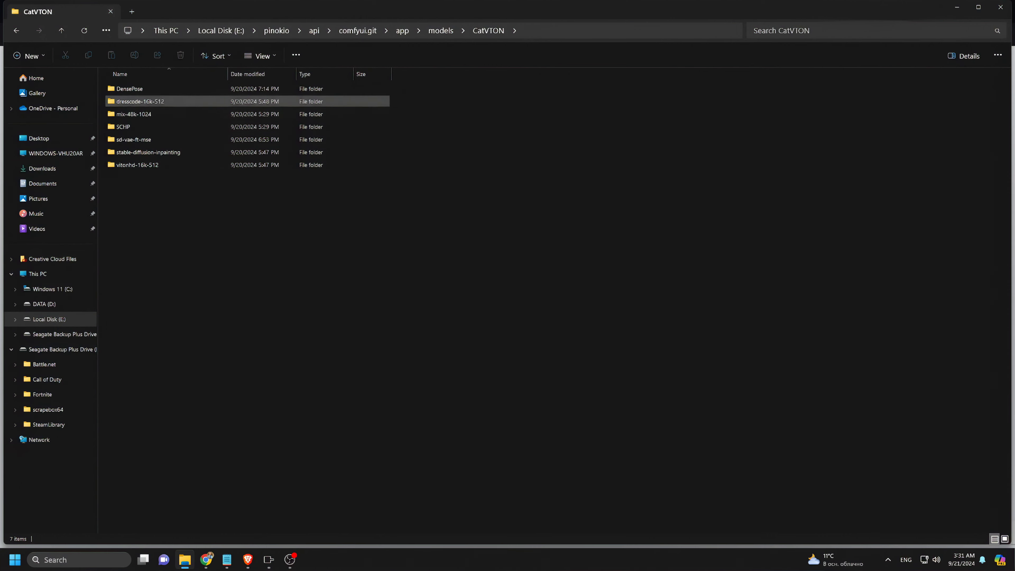
click(130, 89)
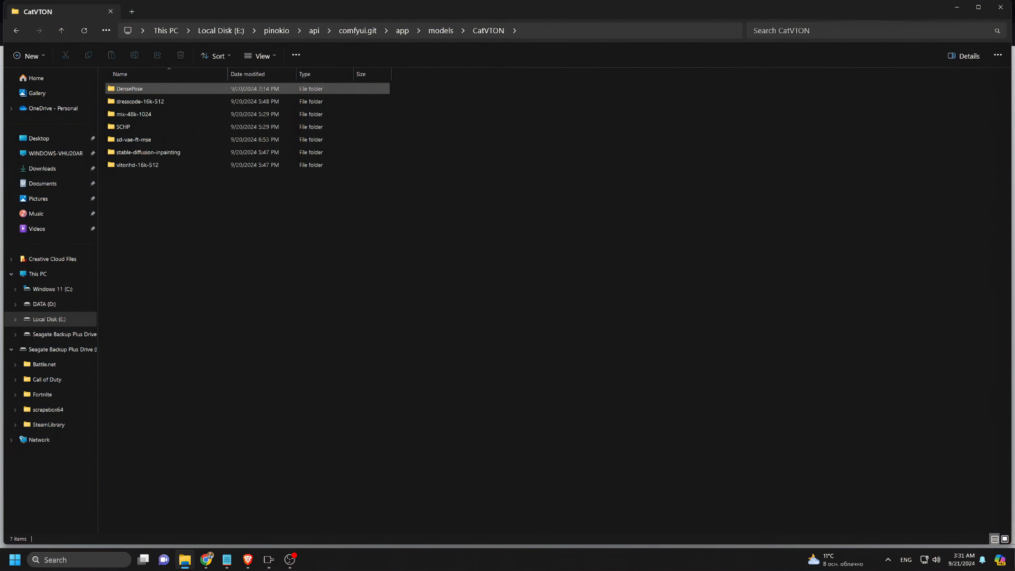